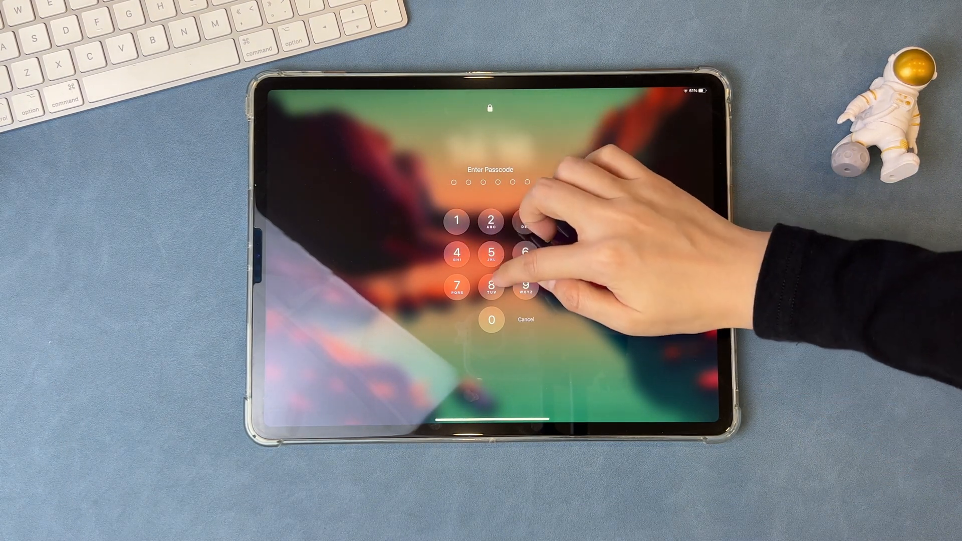
- Enter a passcode digit on the locked iPad's Enter Passcode keypad
{"action": "left_click", "coordinate": [492, 283]}
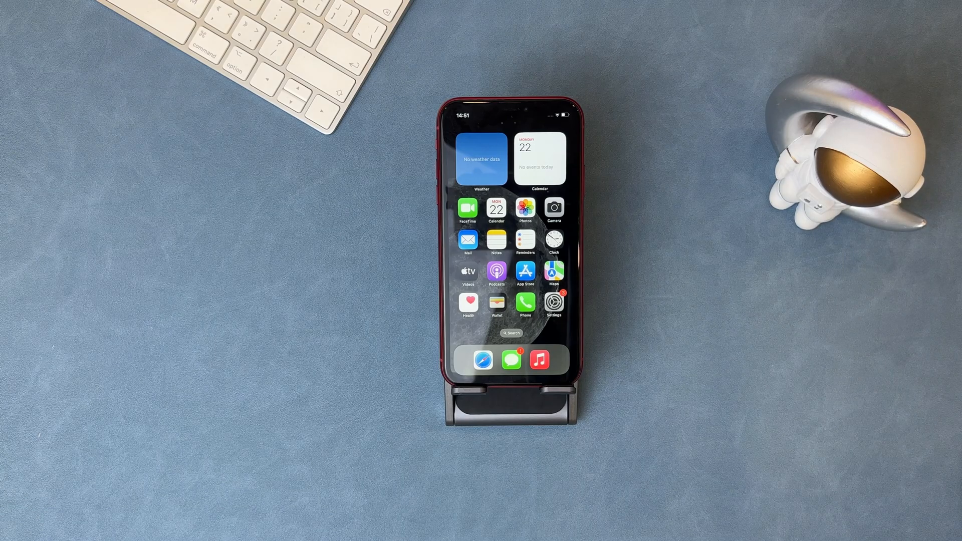
- On the iPhone's second Home Screen page, launch Find My and show the Me tab
{"action": "scroll", "scroll_direction": "left", "scroll_amount": 3}
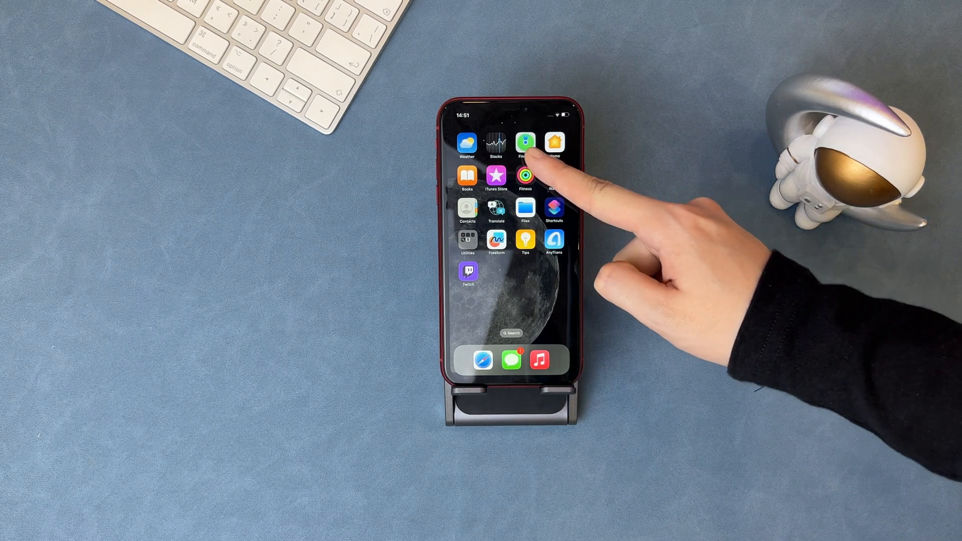
{"action": "left_click", "coordinate": [526, 142]}
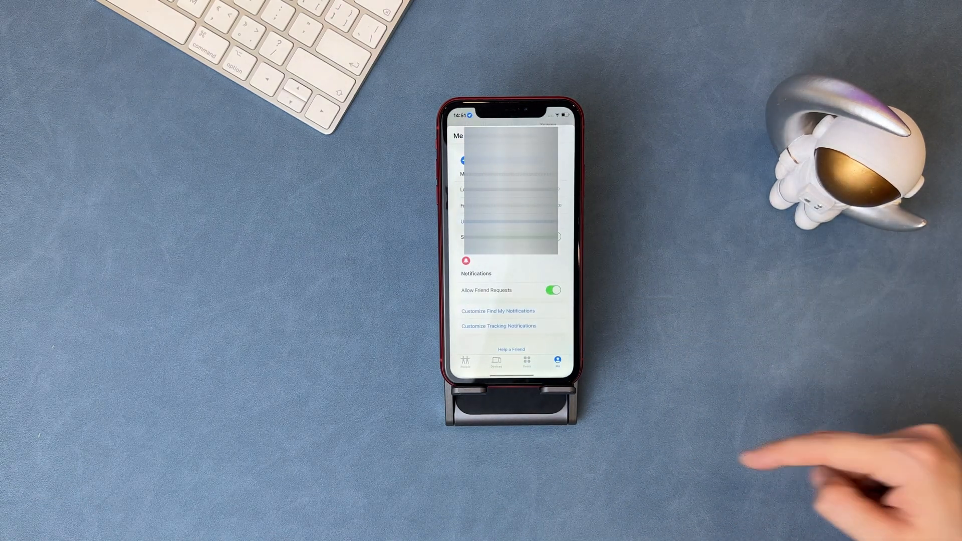
{"action": "left_click", "coordinate": [496, 363]}
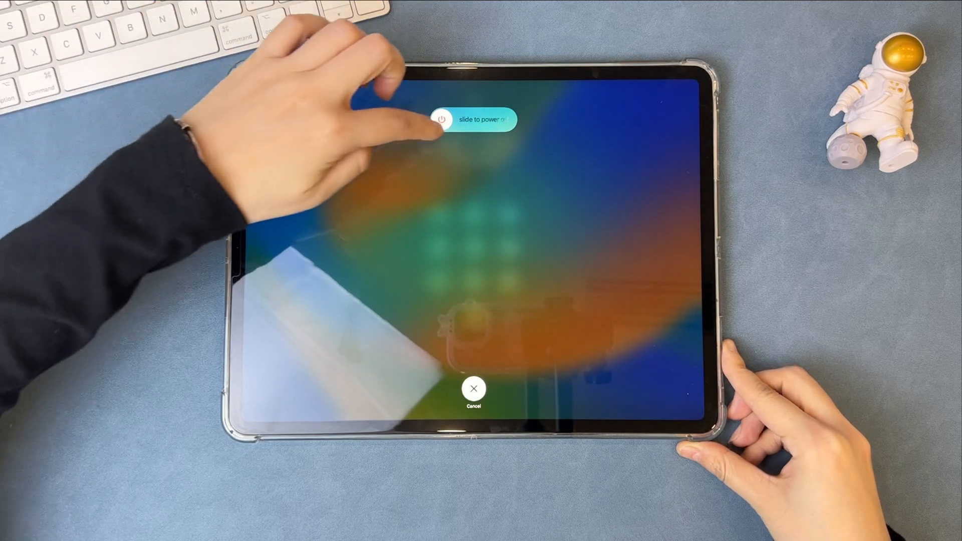
- Drag the iPad's slide to power off slider
{"action": "left_click_drag", "start_coordinate": [442, 120], "coordinate": [509, 119]}
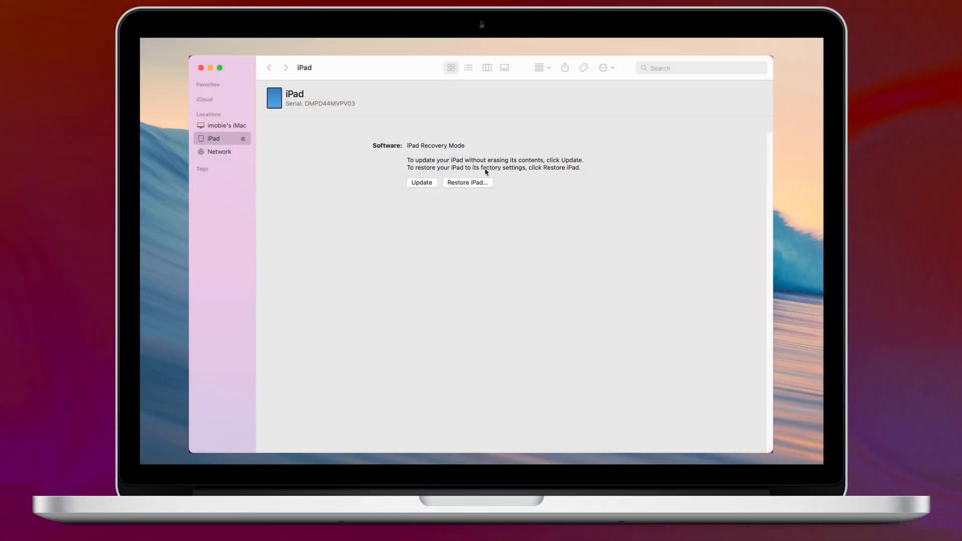
- Choose Restore iPad and Restore and Update, agree to the license, and confirm the restore
{"action": "left_click", "coordinate": [465, 183]}
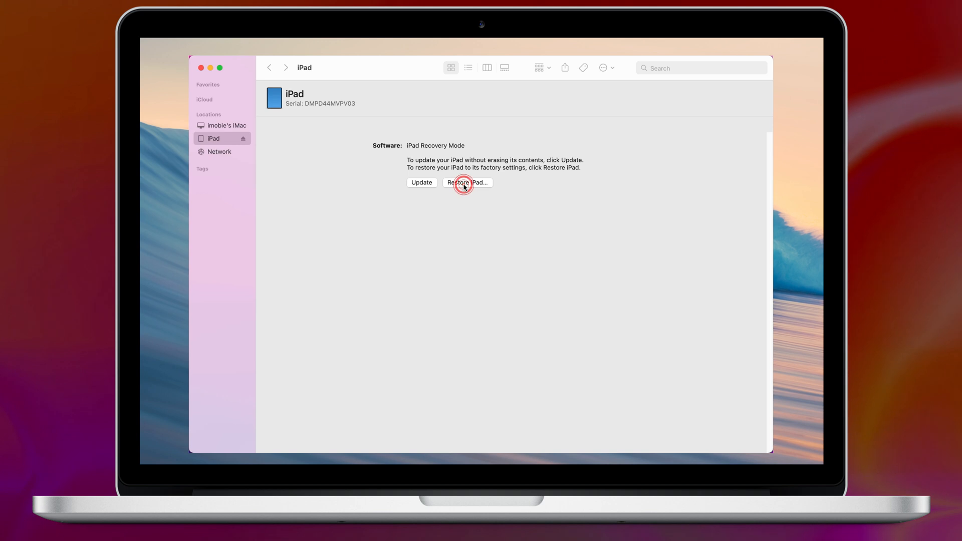
{"action": "left_click", "coordinate": [464, 182]}
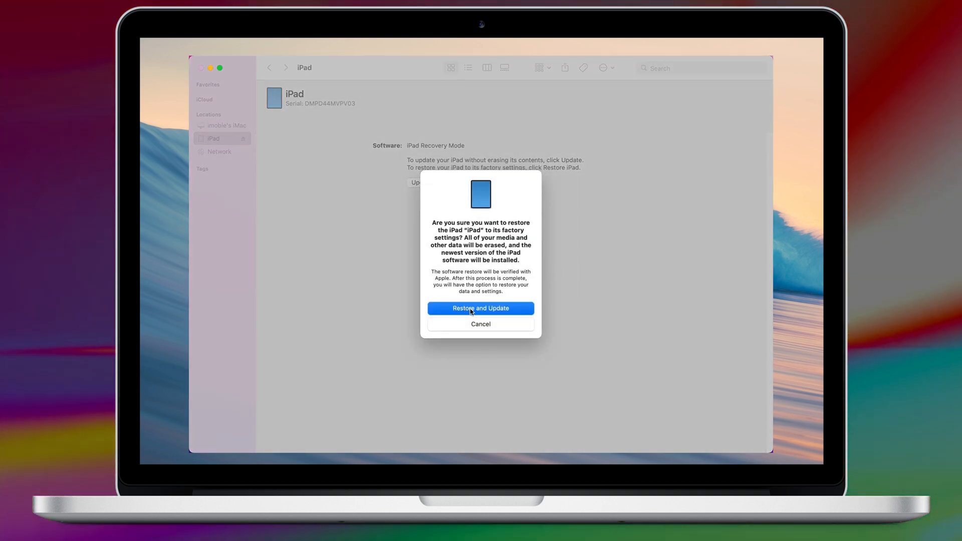
{"action": "left_click", "coordinate": [481, 309]}
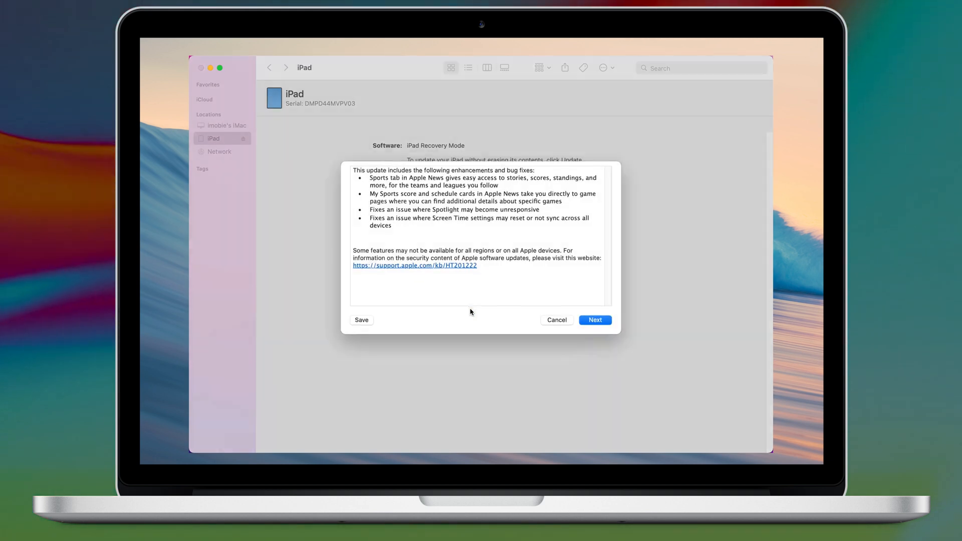
{"action": "left_click", "coordinate": [595, 320]}
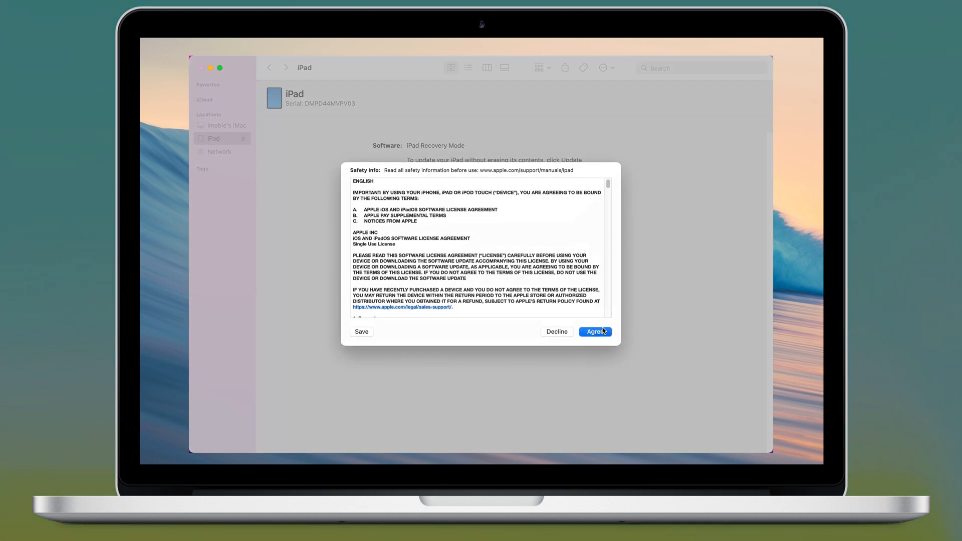
{"action": "left_click", "coordinate": [596, 332]}
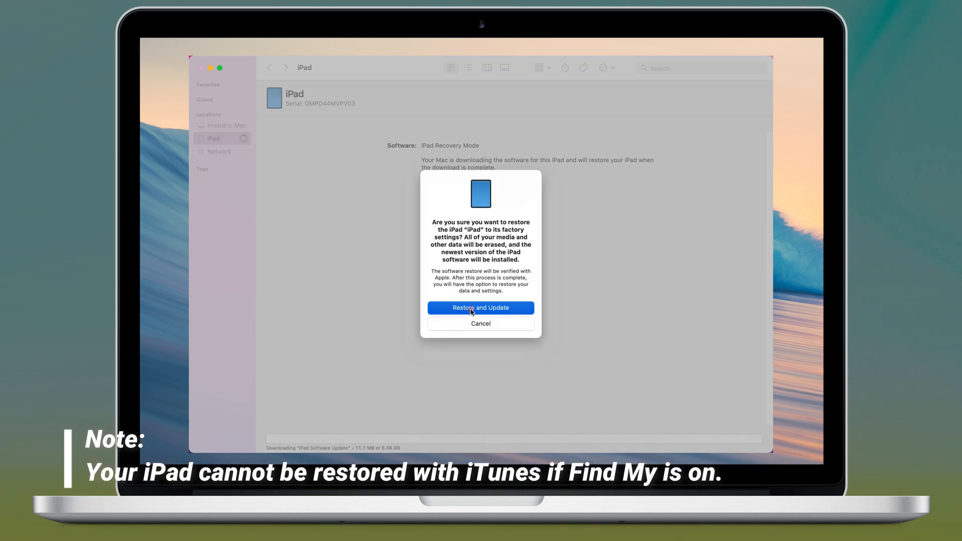
{"action": "left_click", "coordinate": [481, 308]}
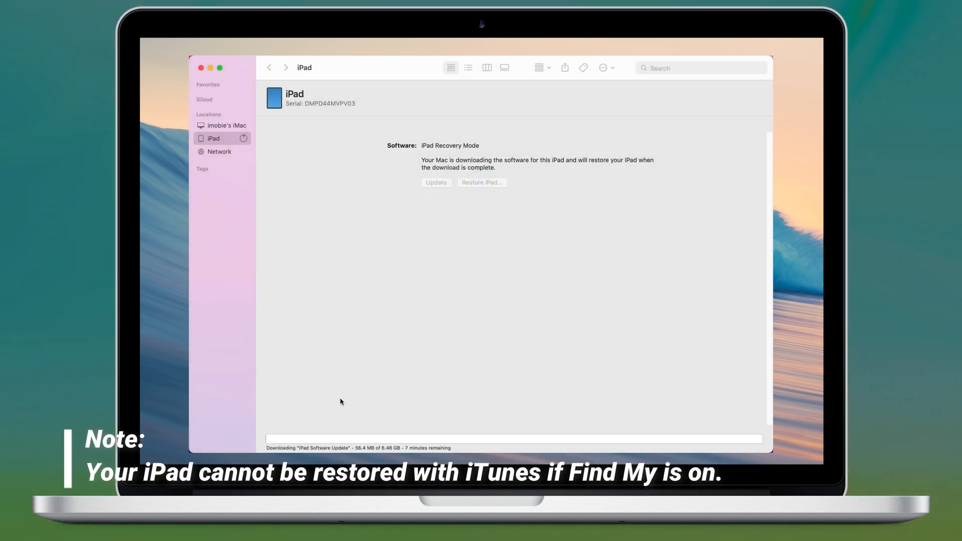
{"action": "mouse_move", "coordinate": [278, 413]}
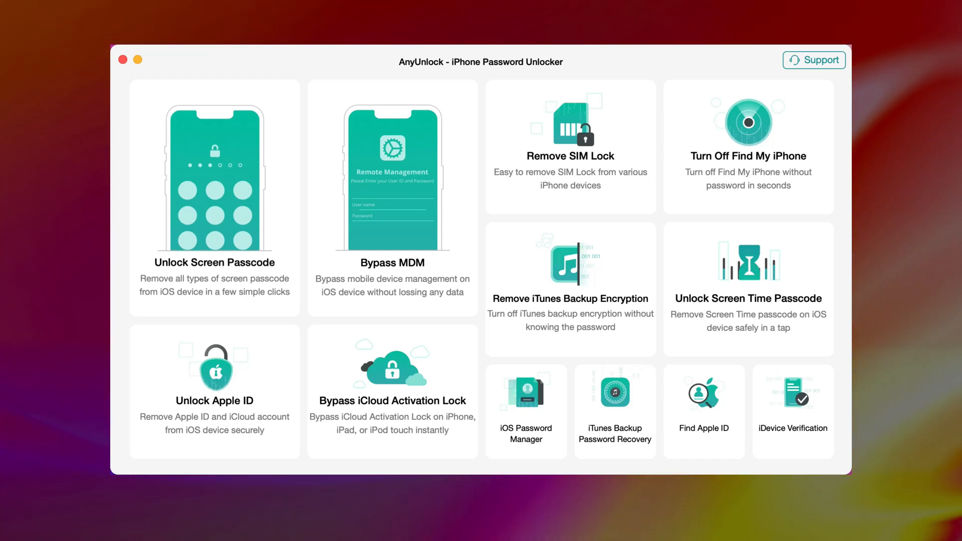
- Start Unlock Screen Passcode and download the iOS 16.5 iPad Pro firmware
{"action": "left_click", "coordinate": [214, 195]}
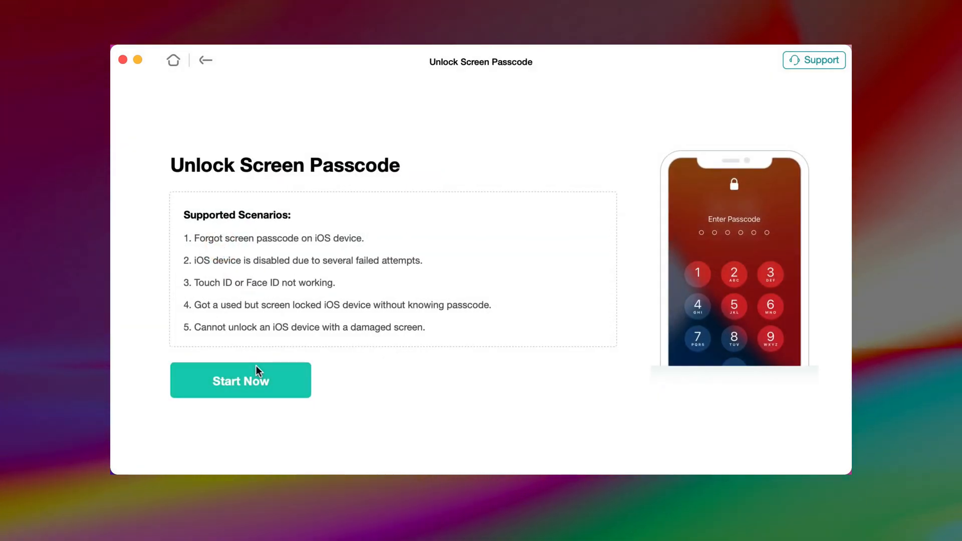
{"action": "left_click", "coordinate": [241, 380]}
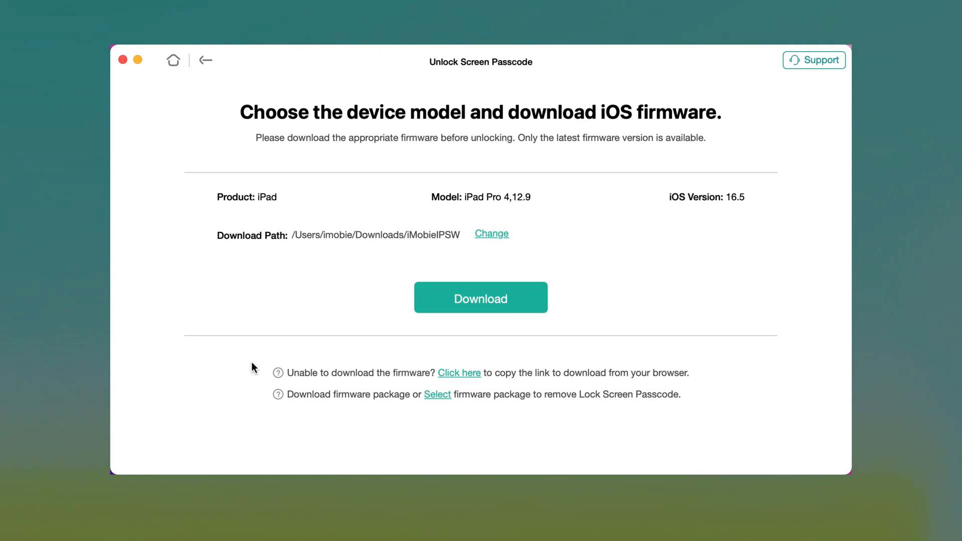
{"action": "left_click", "coordinate": [481, 298]}
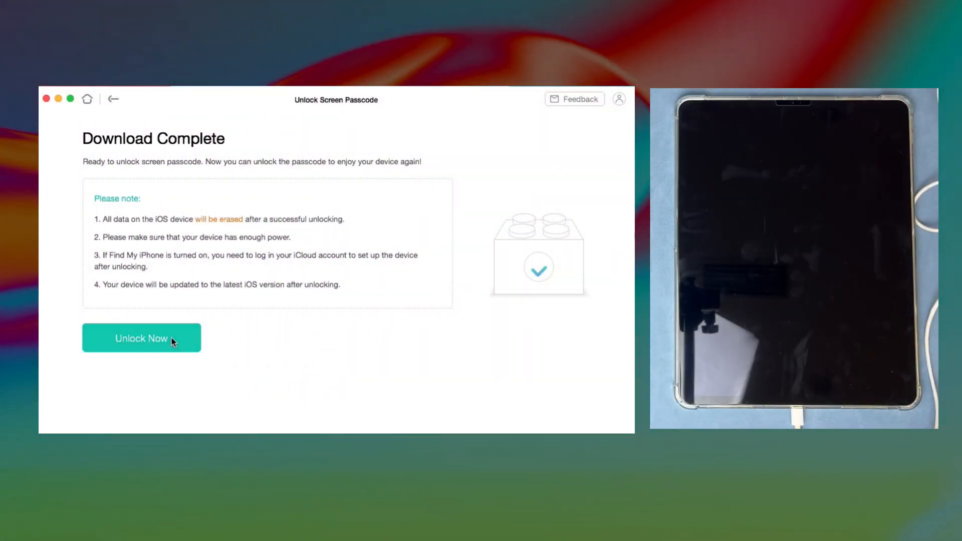
- Click Unlock Now on the Download Complete page
{"action": "left_click", "coordinate": [141, 338]}
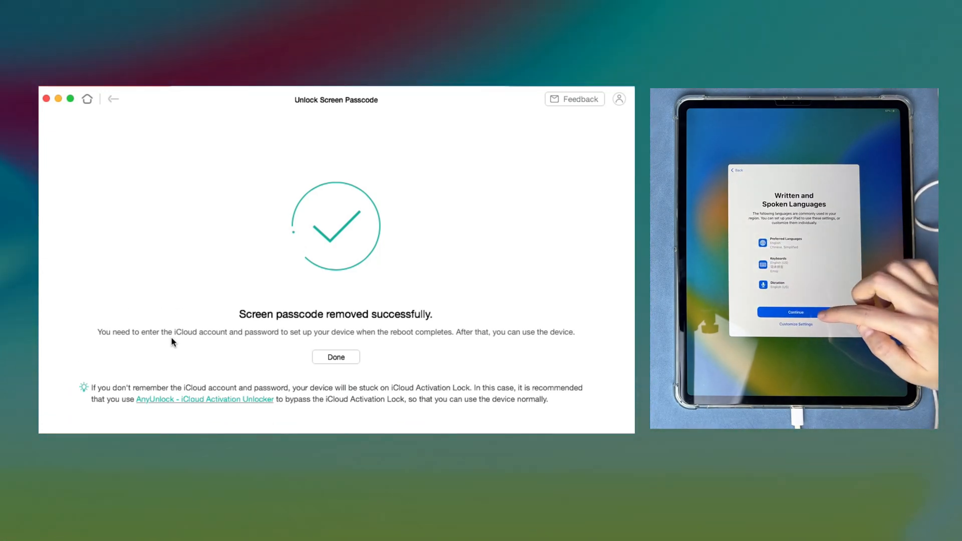
- Continue past the iPad's language and automatic updates setup screens to Screen Time
{"action": "left_click", "coordinate": [796, 312]}
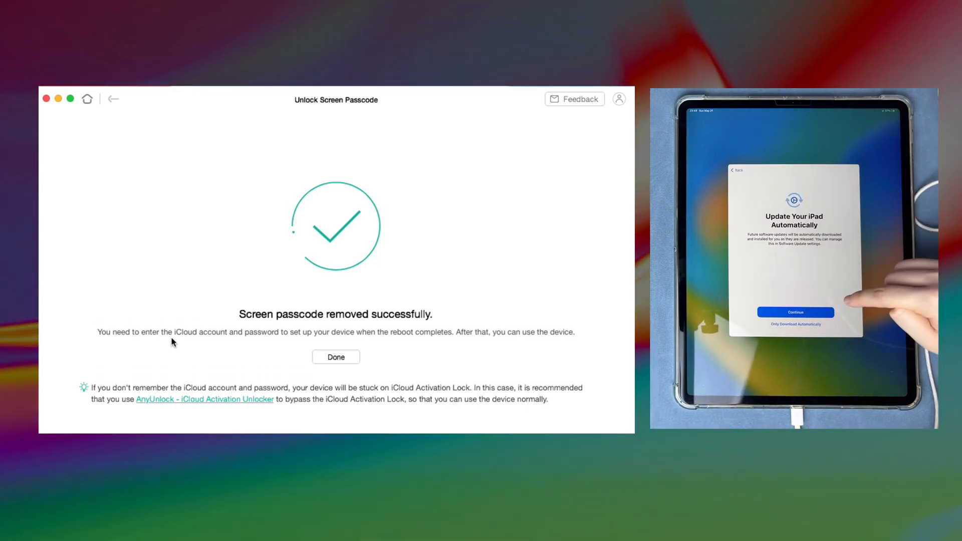
{"action": "left_click", "coordinate": [796, 312]}
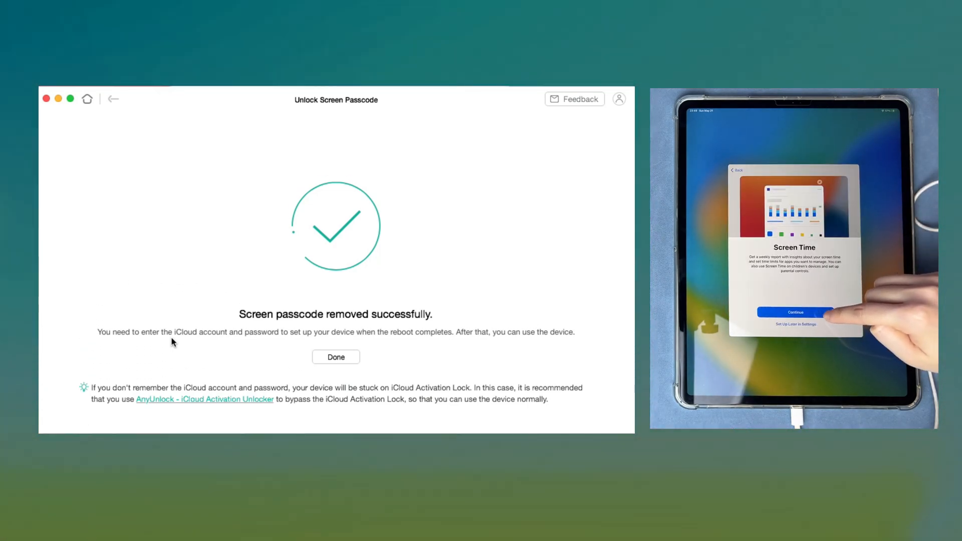